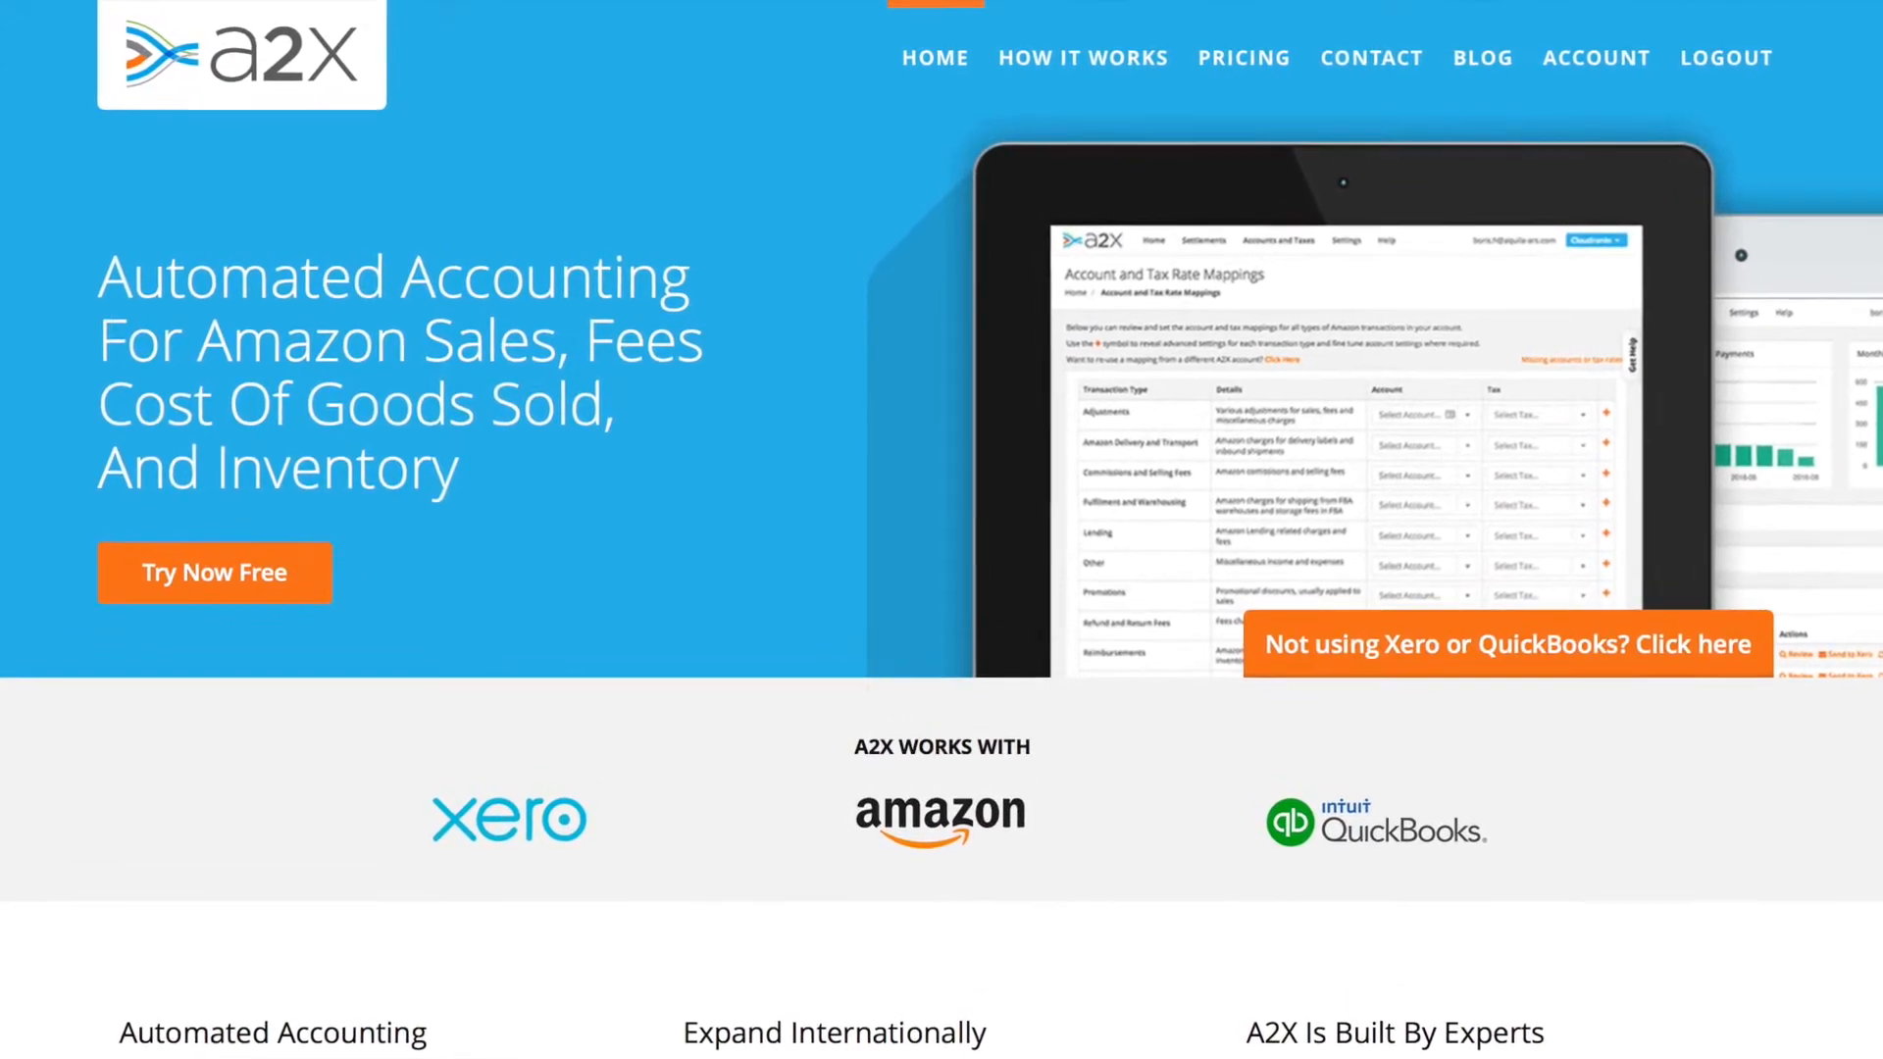
# Go from the A2X marketing homepage to the account dashboard via Account.
pyautogui.click(1506, 644)
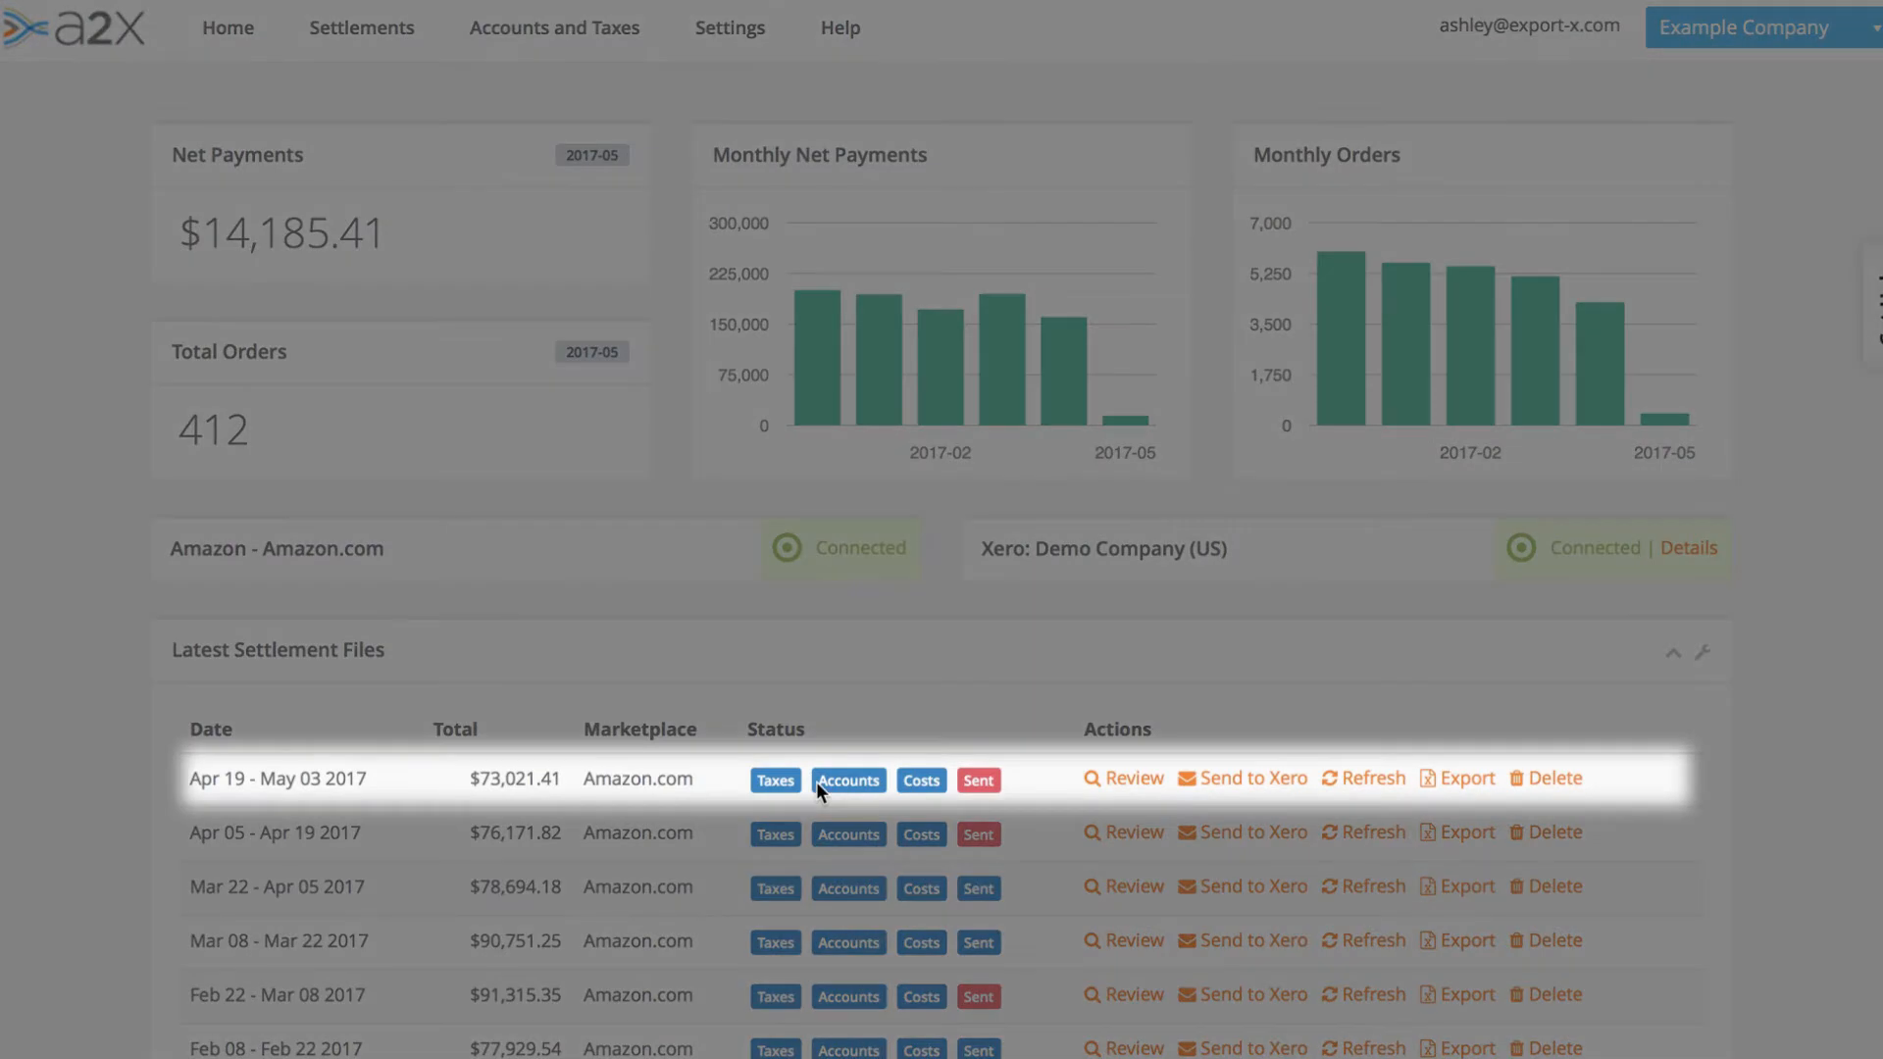
pyautogui.moveTo(973, 781)
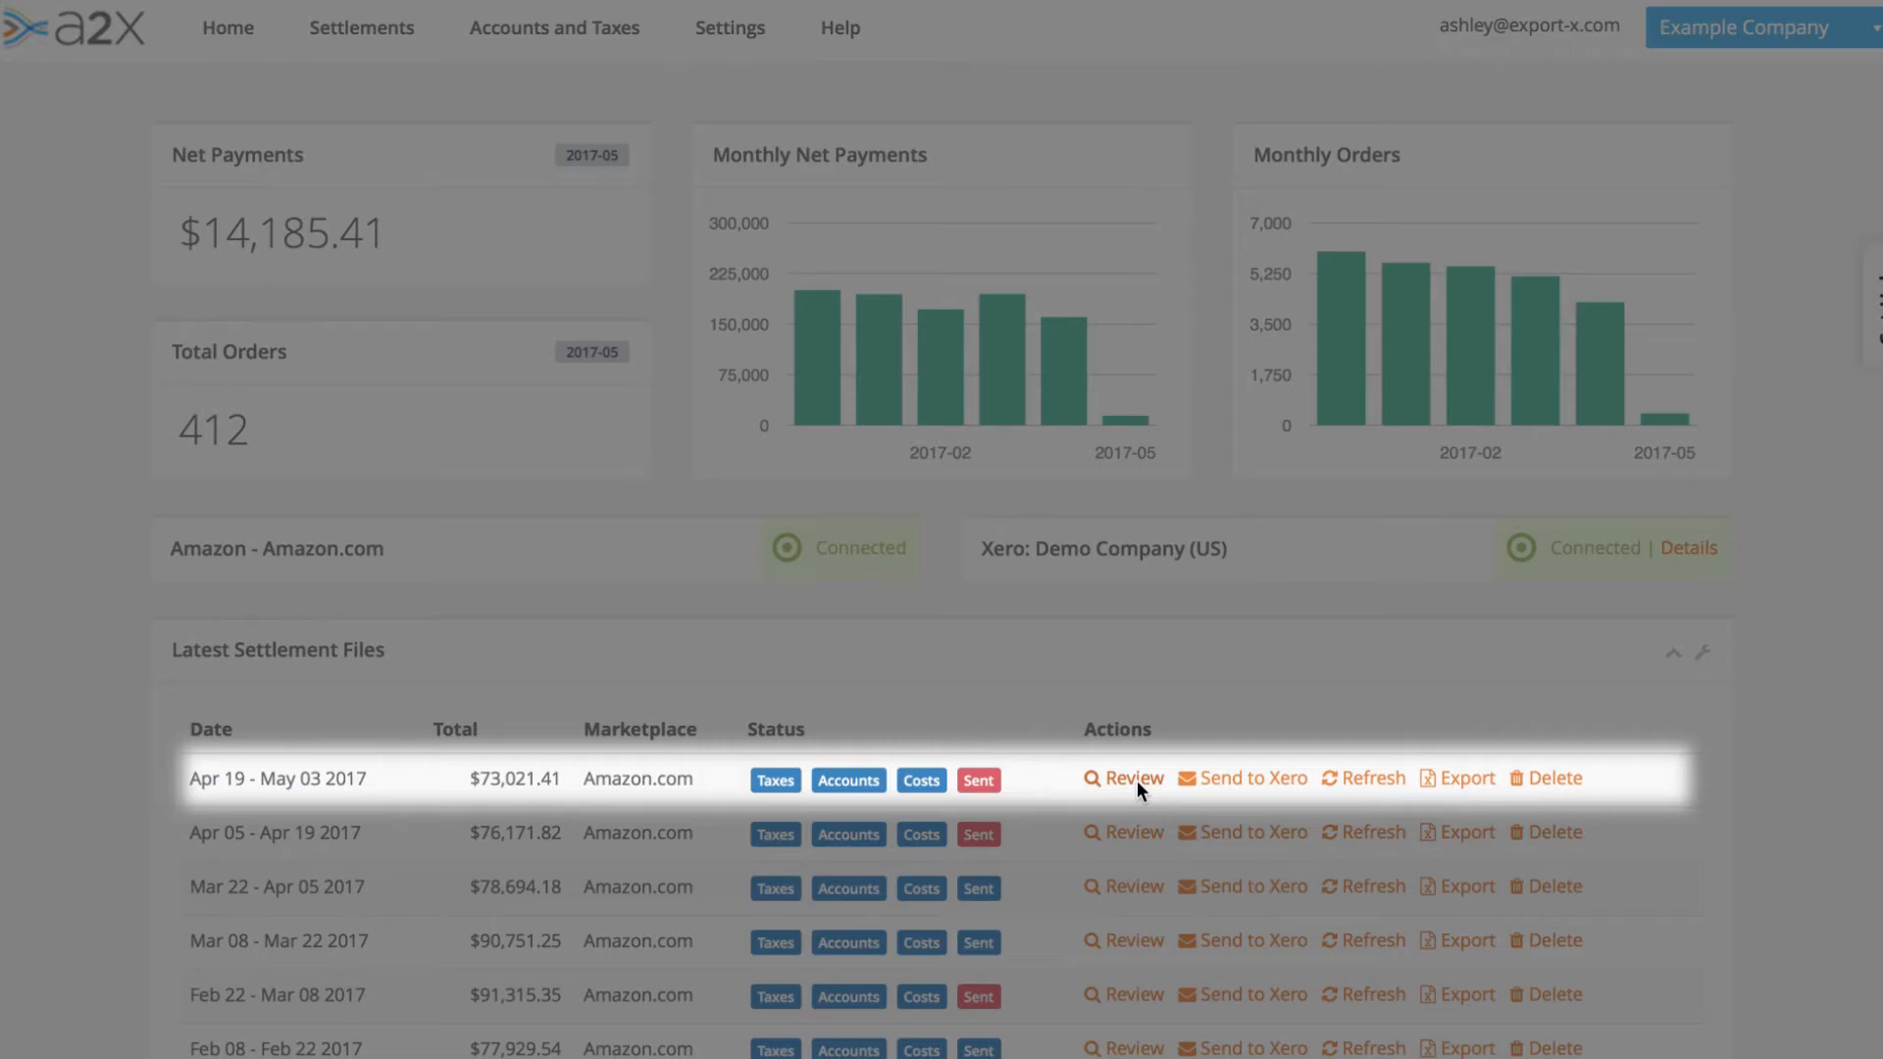
# Review the Apr 19 – May 03 2017 settlement and look through its Sales and Fees invoices.
pyautogui.click(1122, 779)
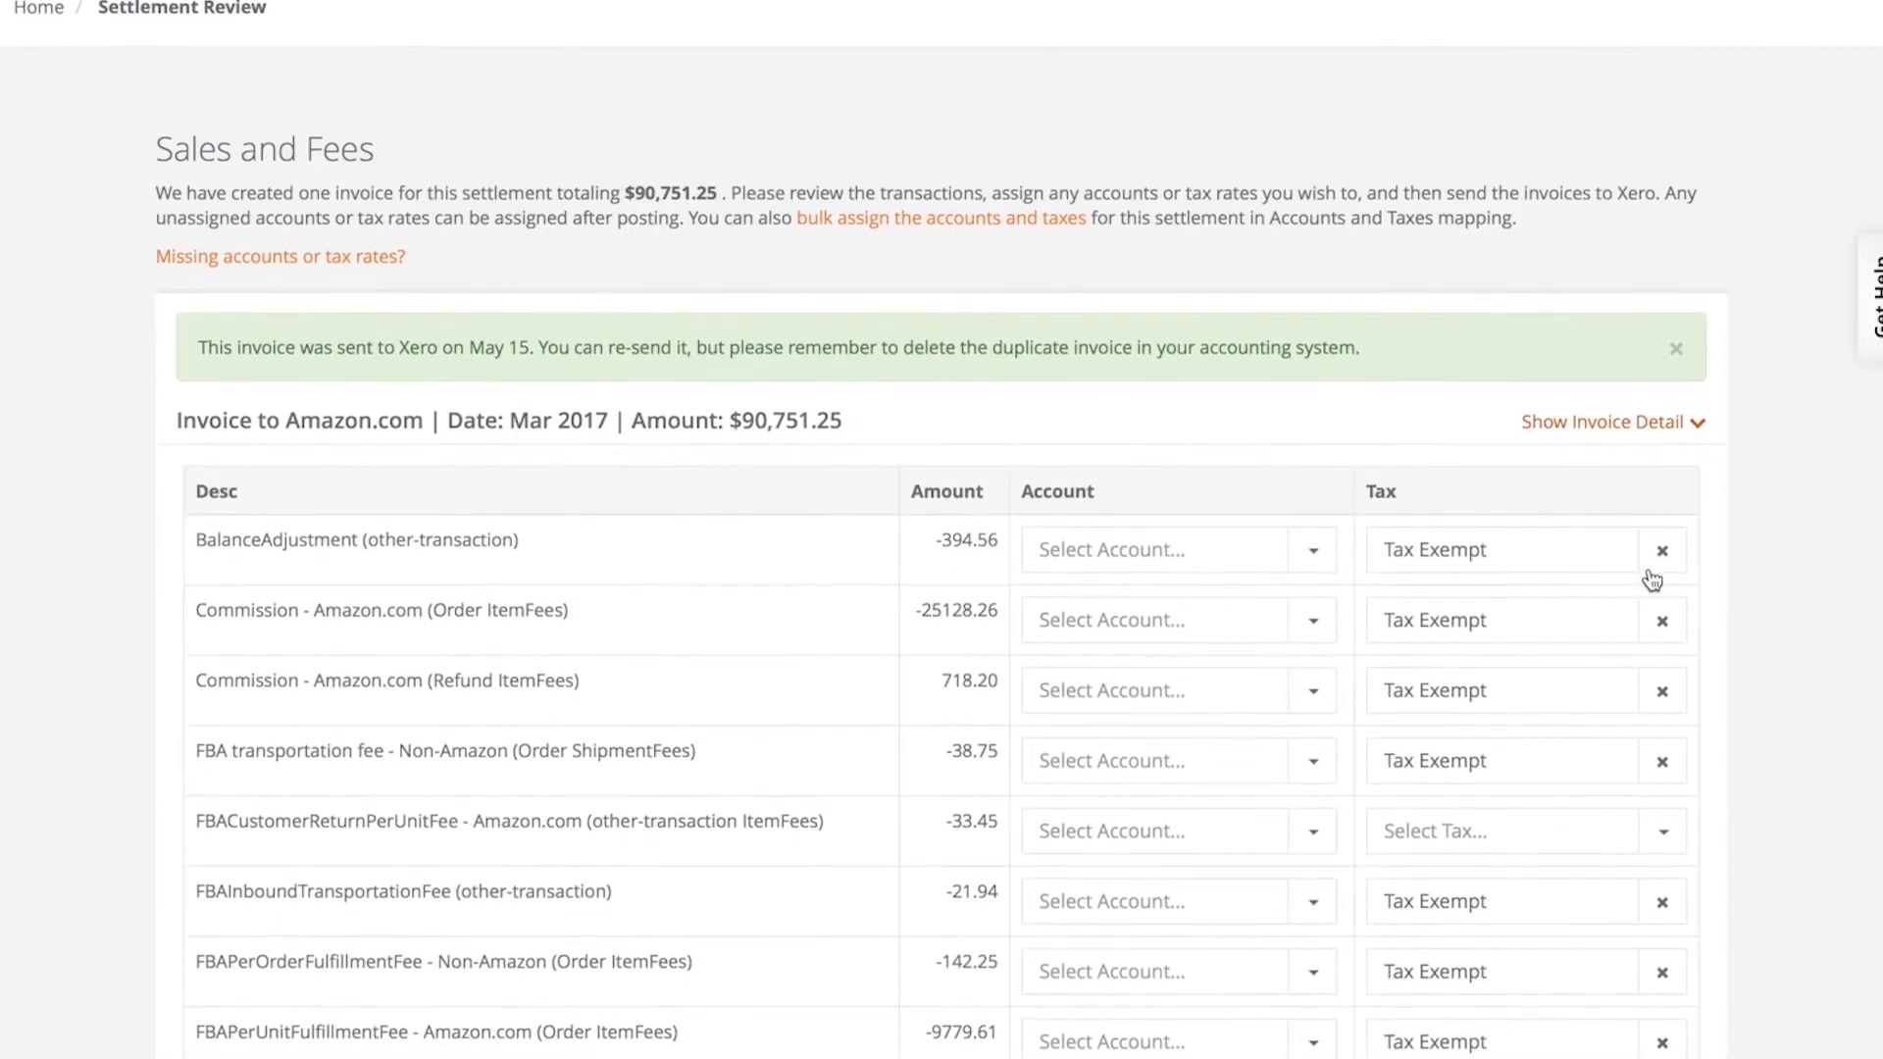
pyautogui.scroll(-3)
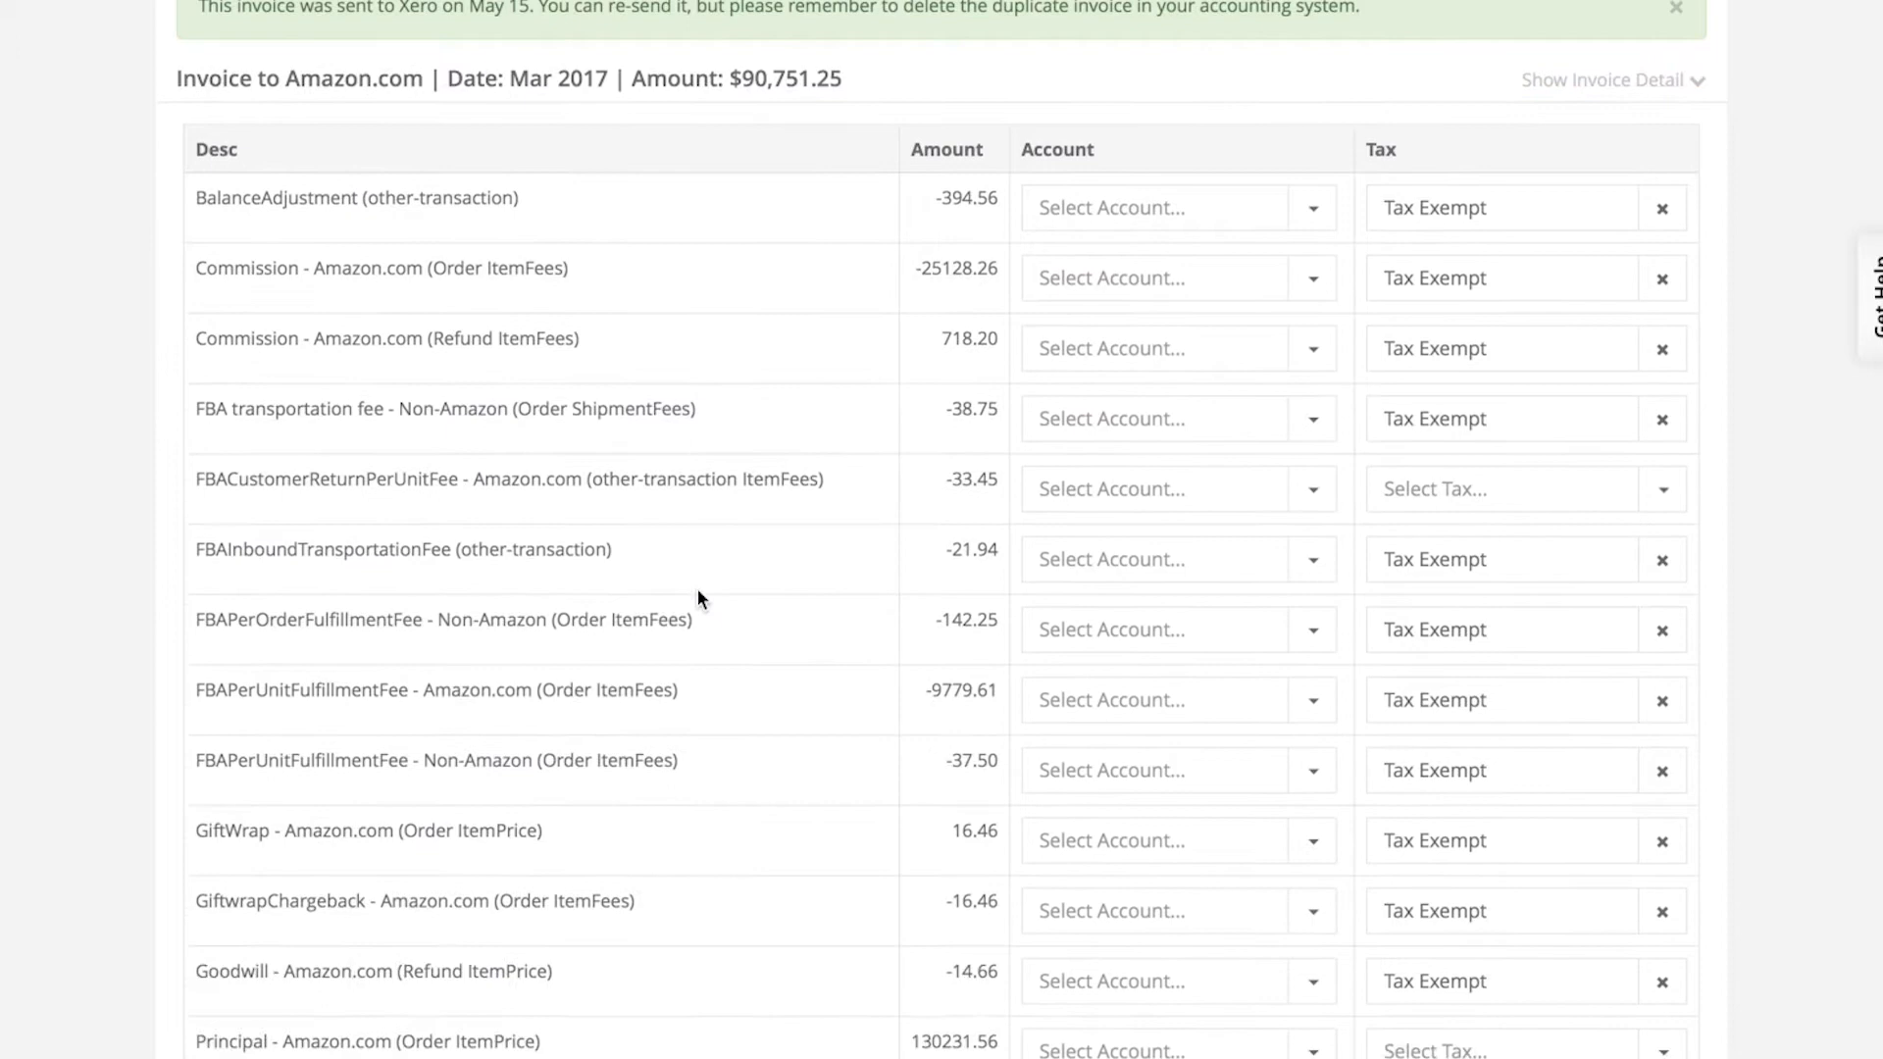
pyautogui.scroll(-3)
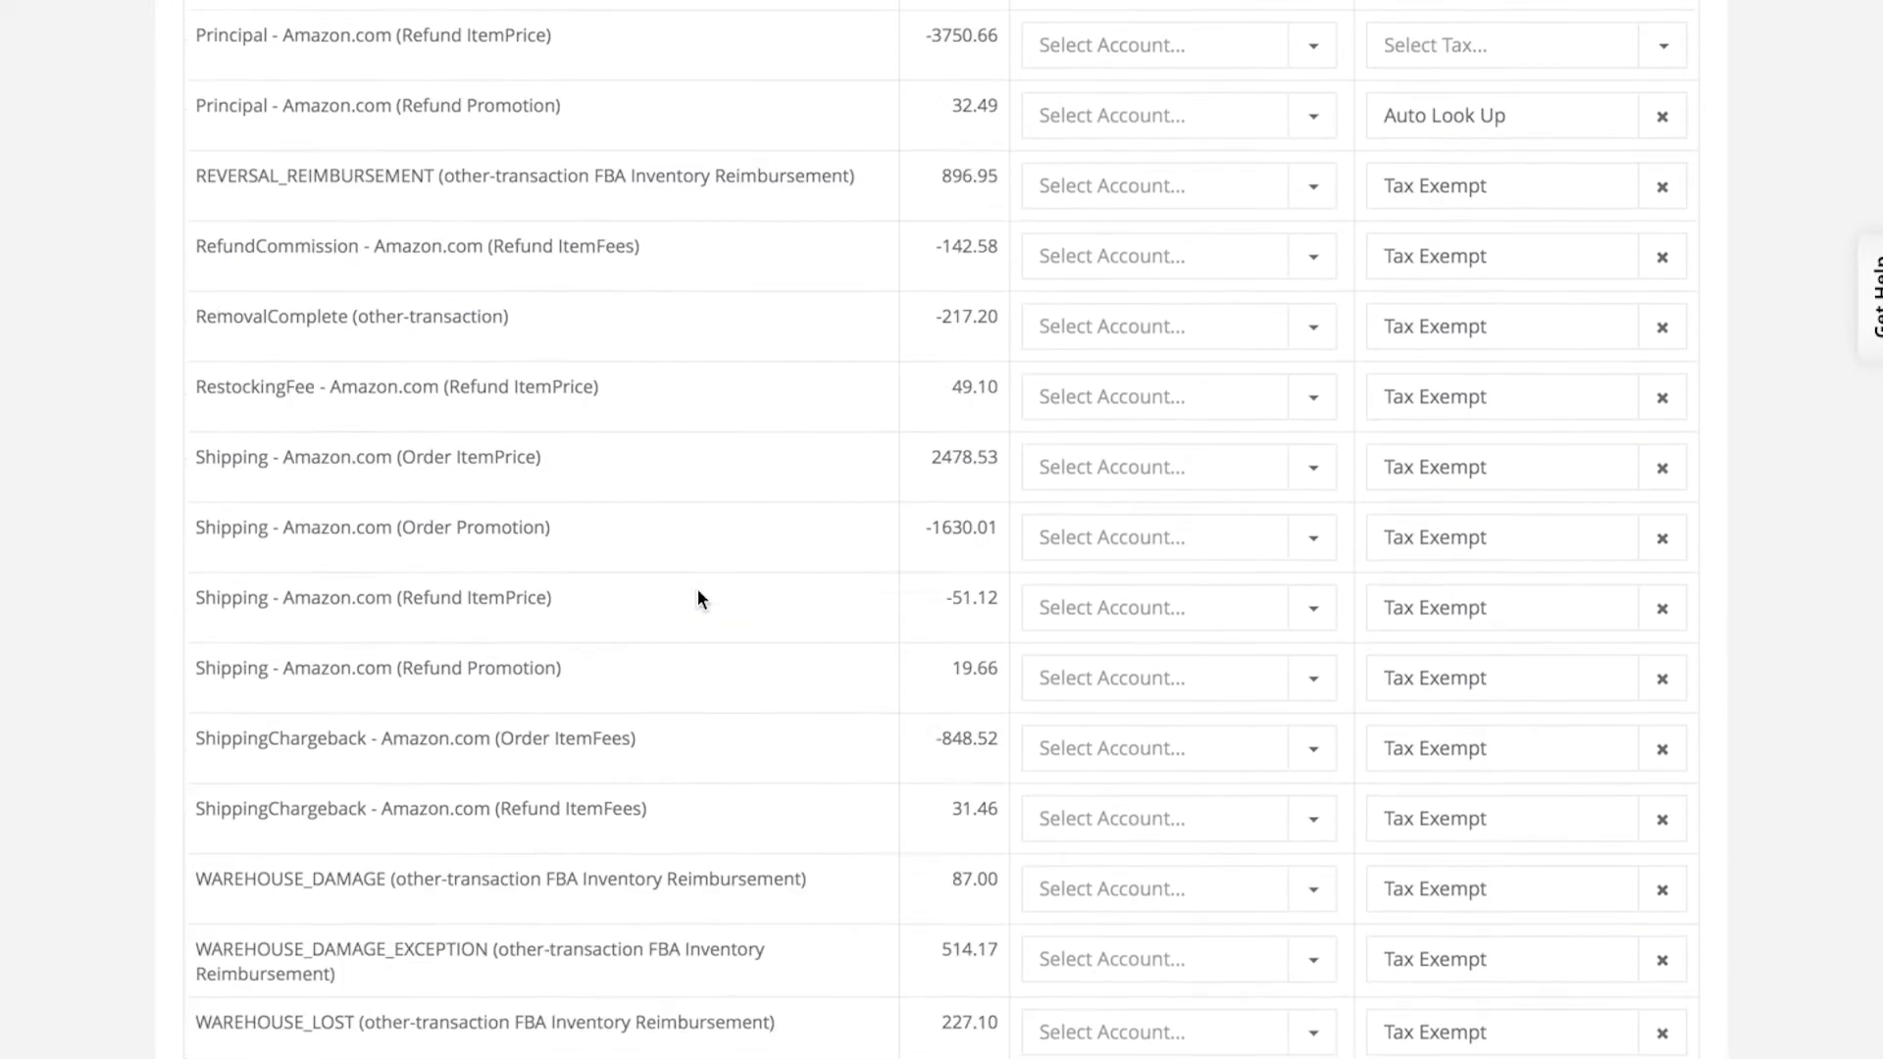
pyautogui.scroll(-3)
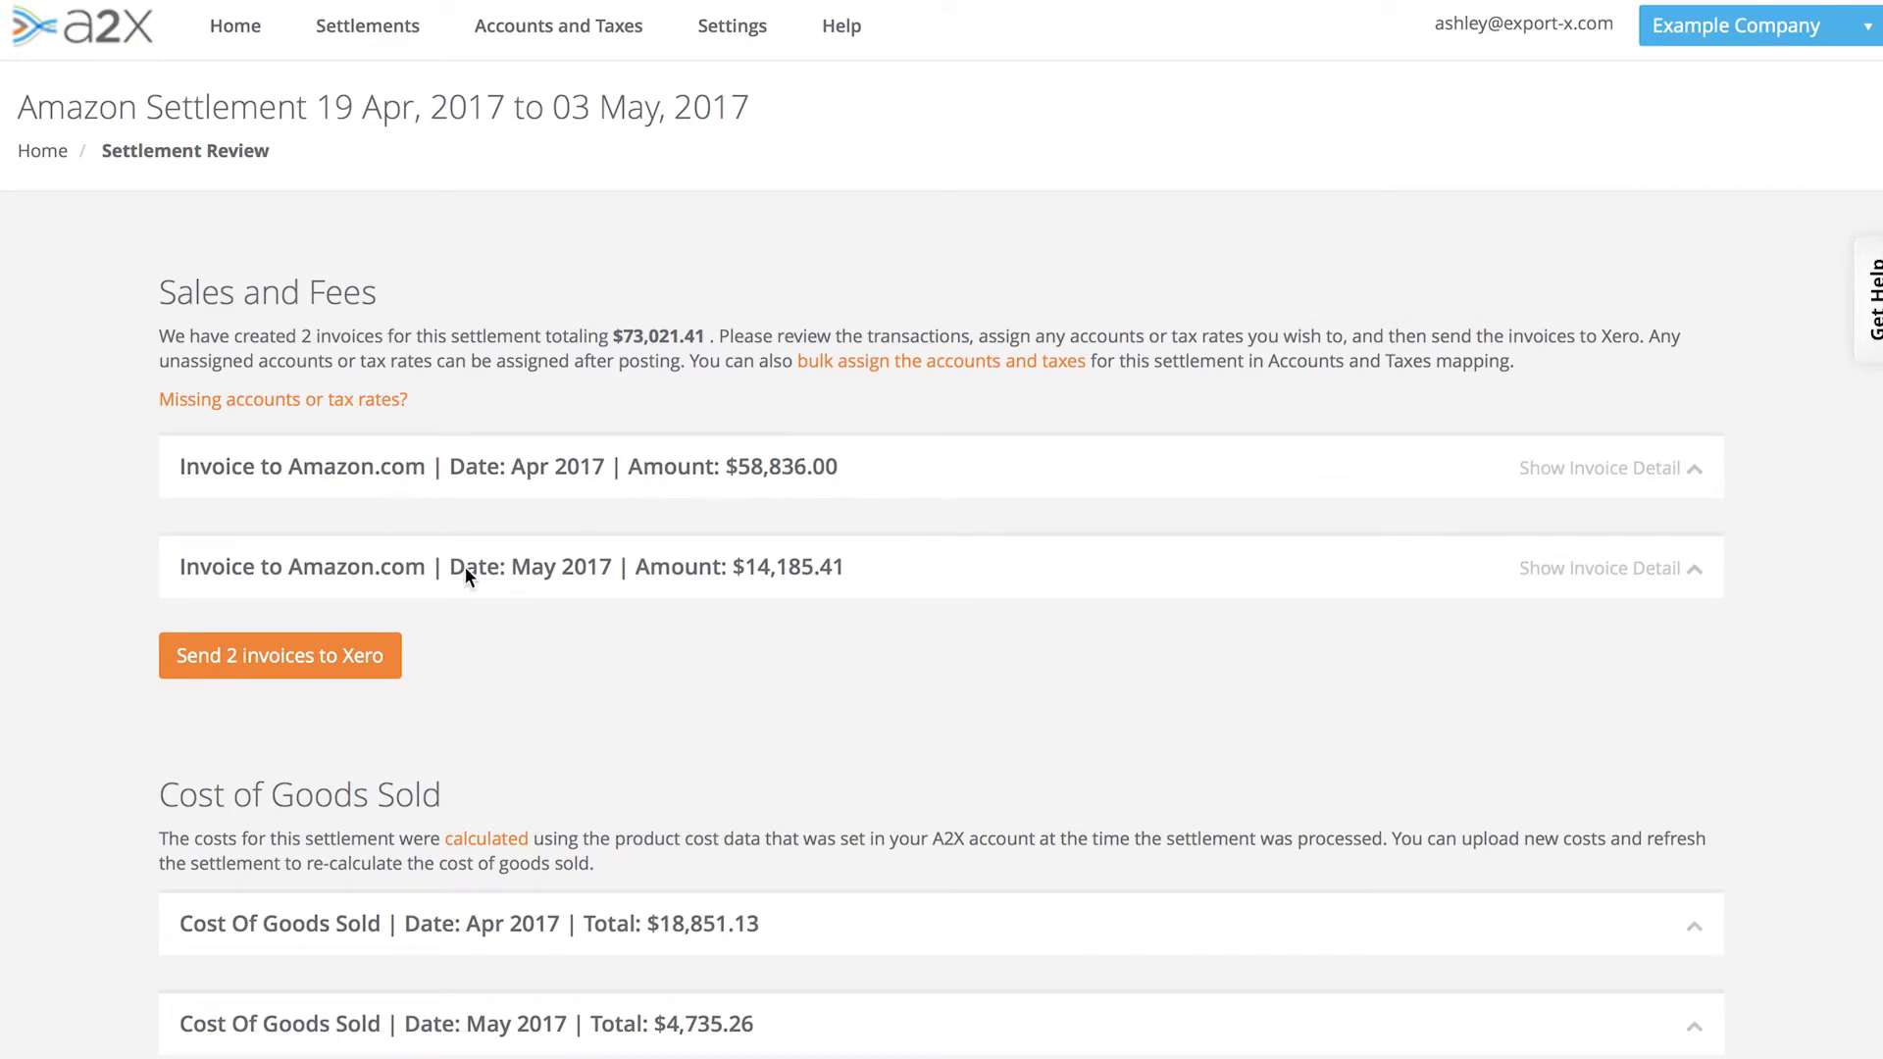
pyautogui.moveTo(782, 580)
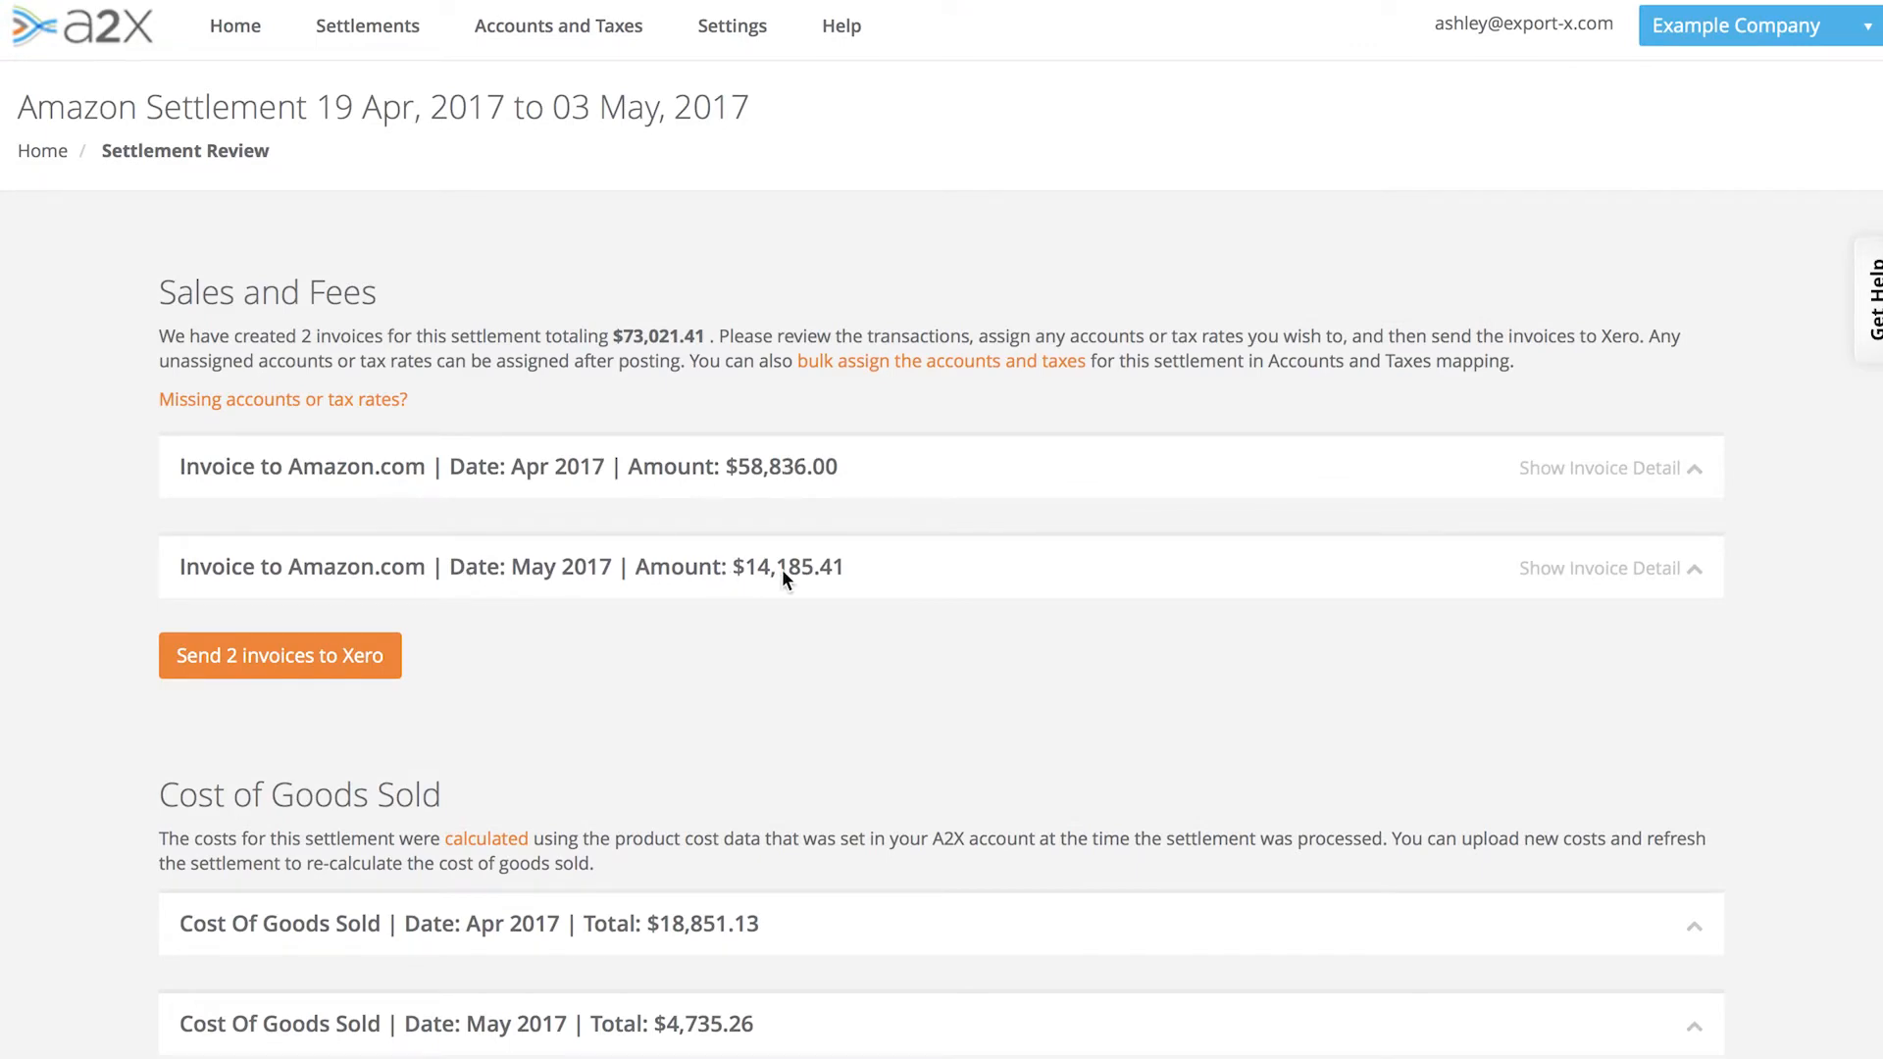
# Show the Account and Tax Rate Mappings table for each Amazon transaction type.
pyautogui.click(942, 361)
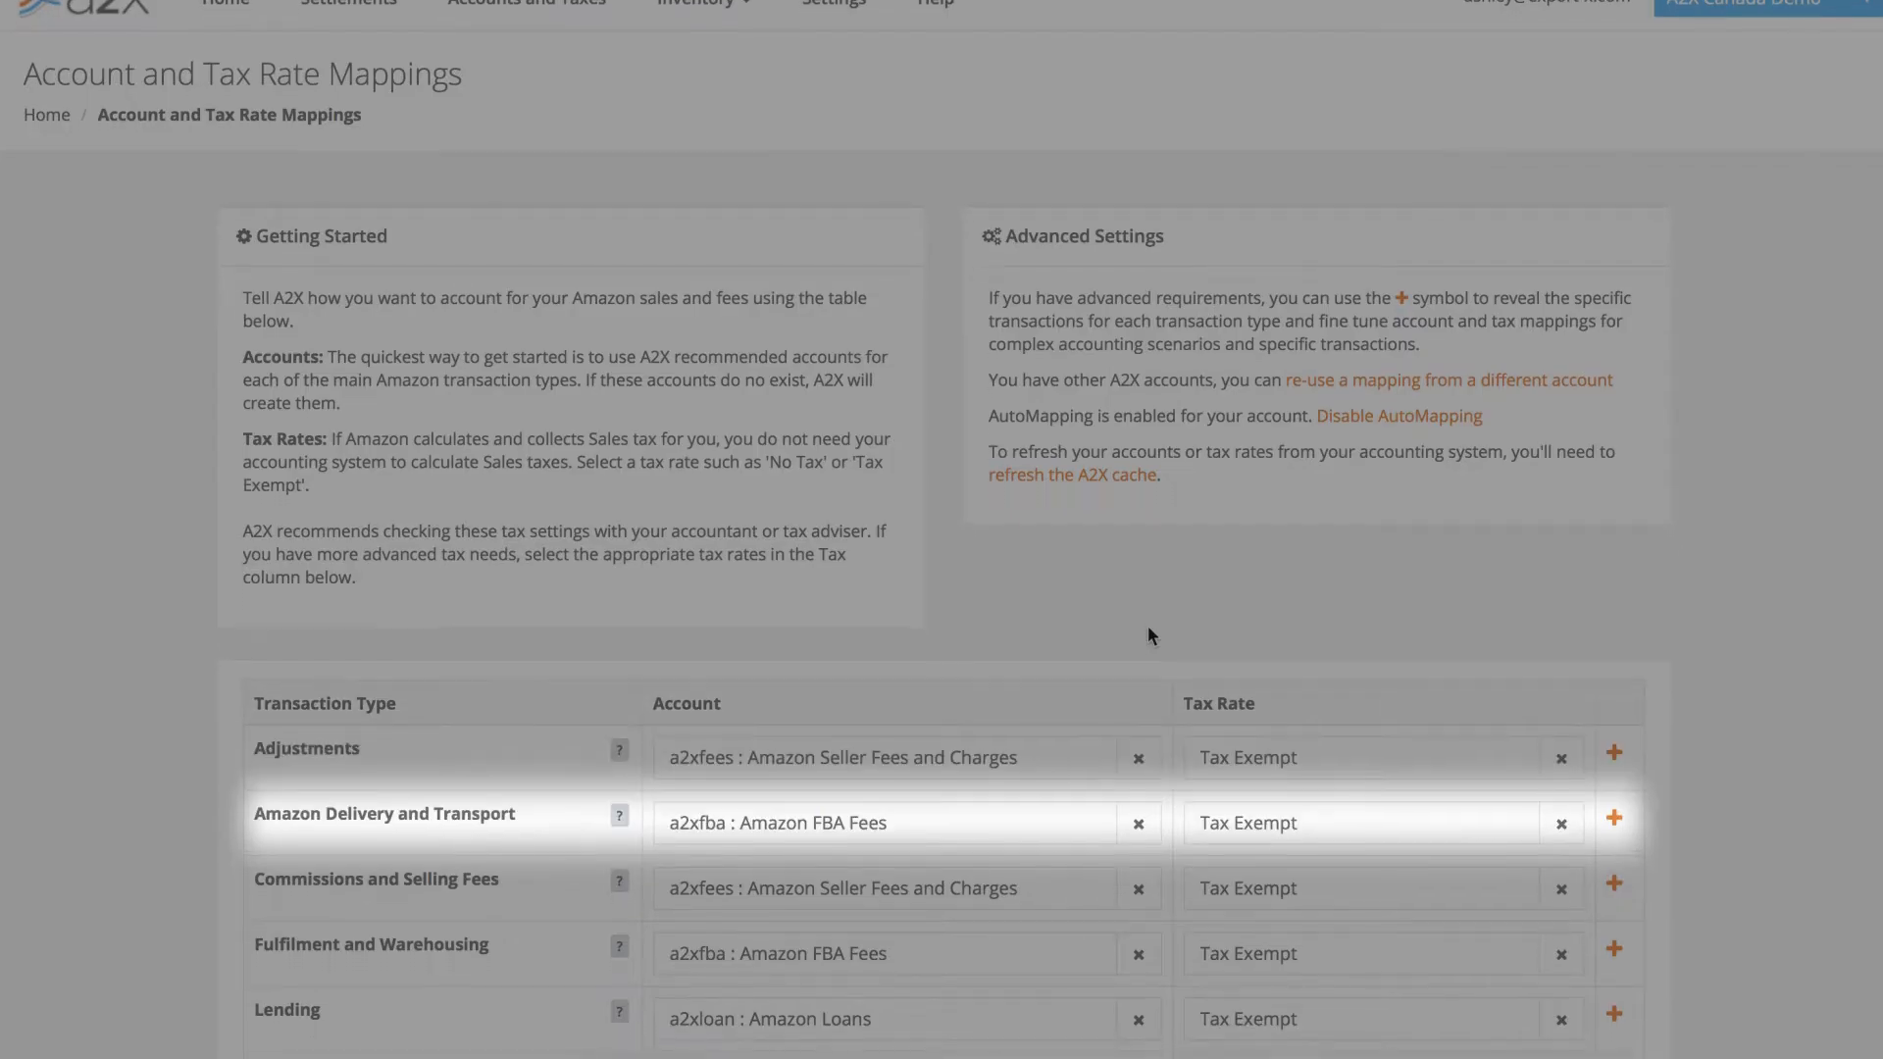
pyautogui.scroll(-3)
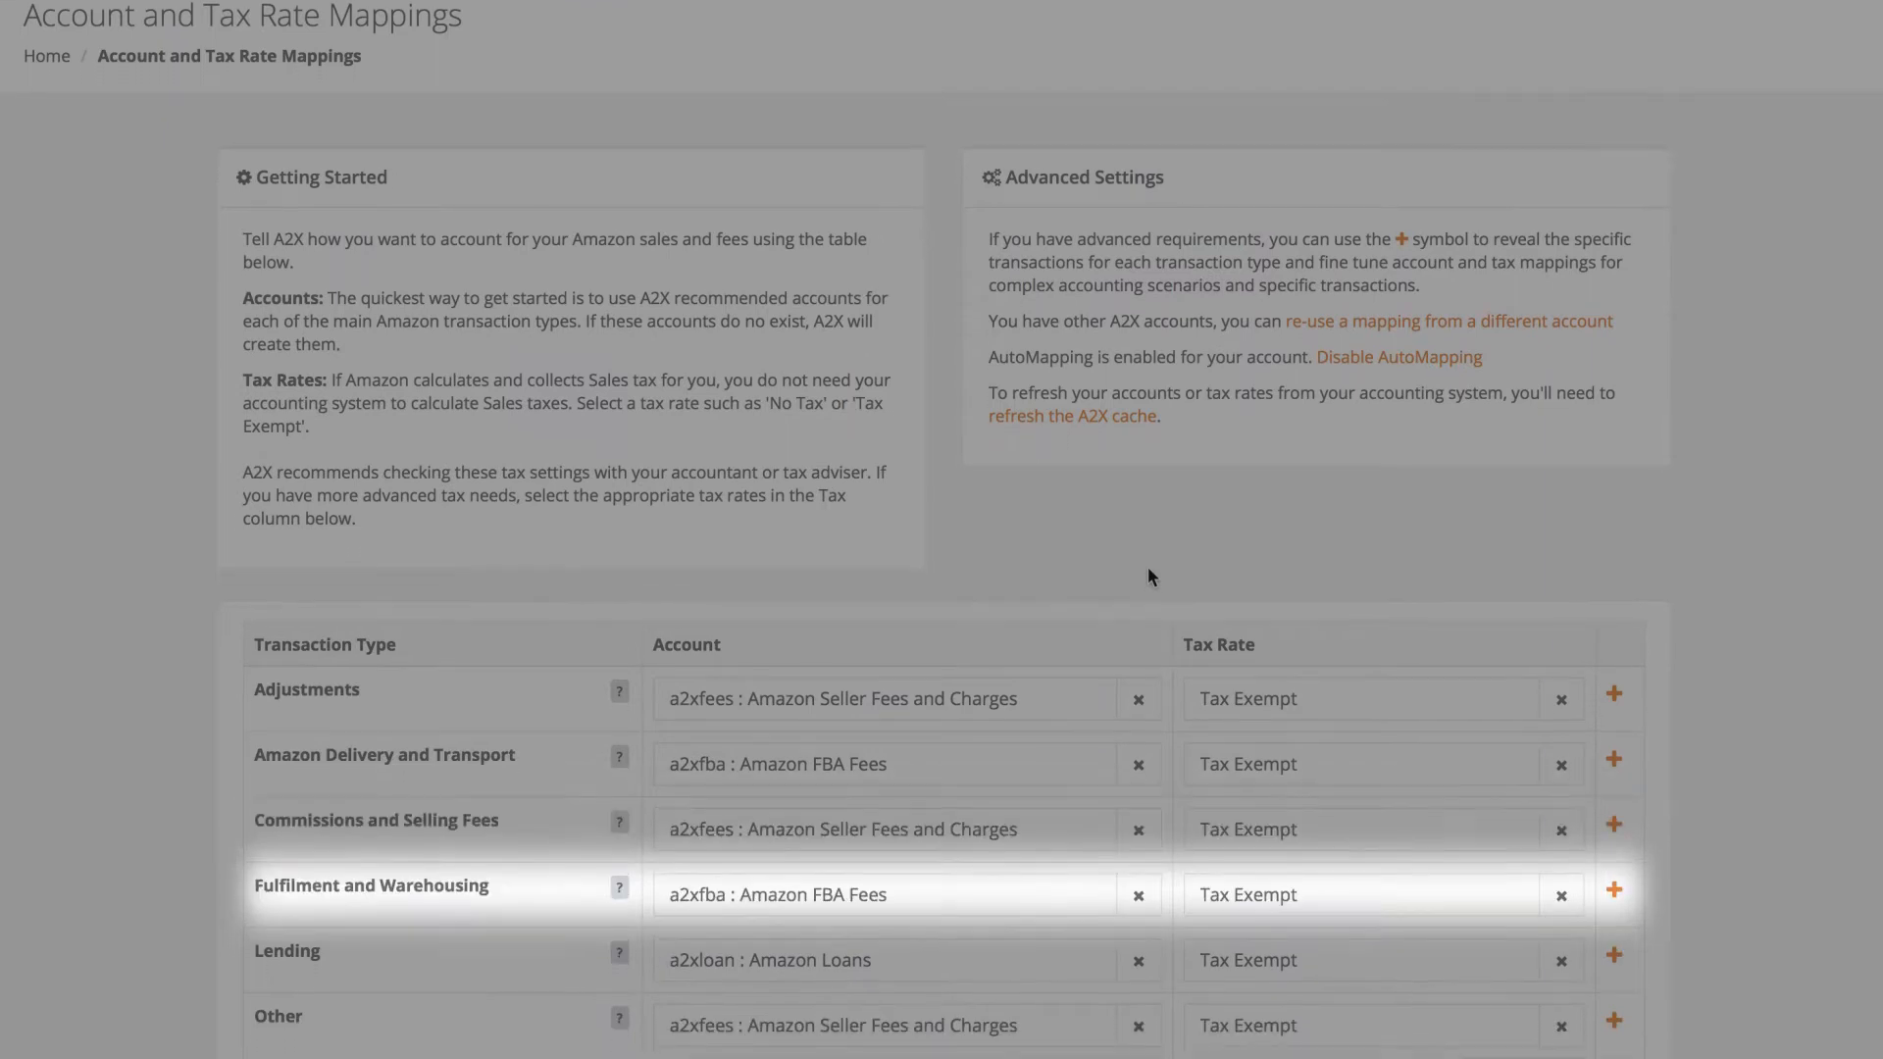
pyautogui.scroll(-3)
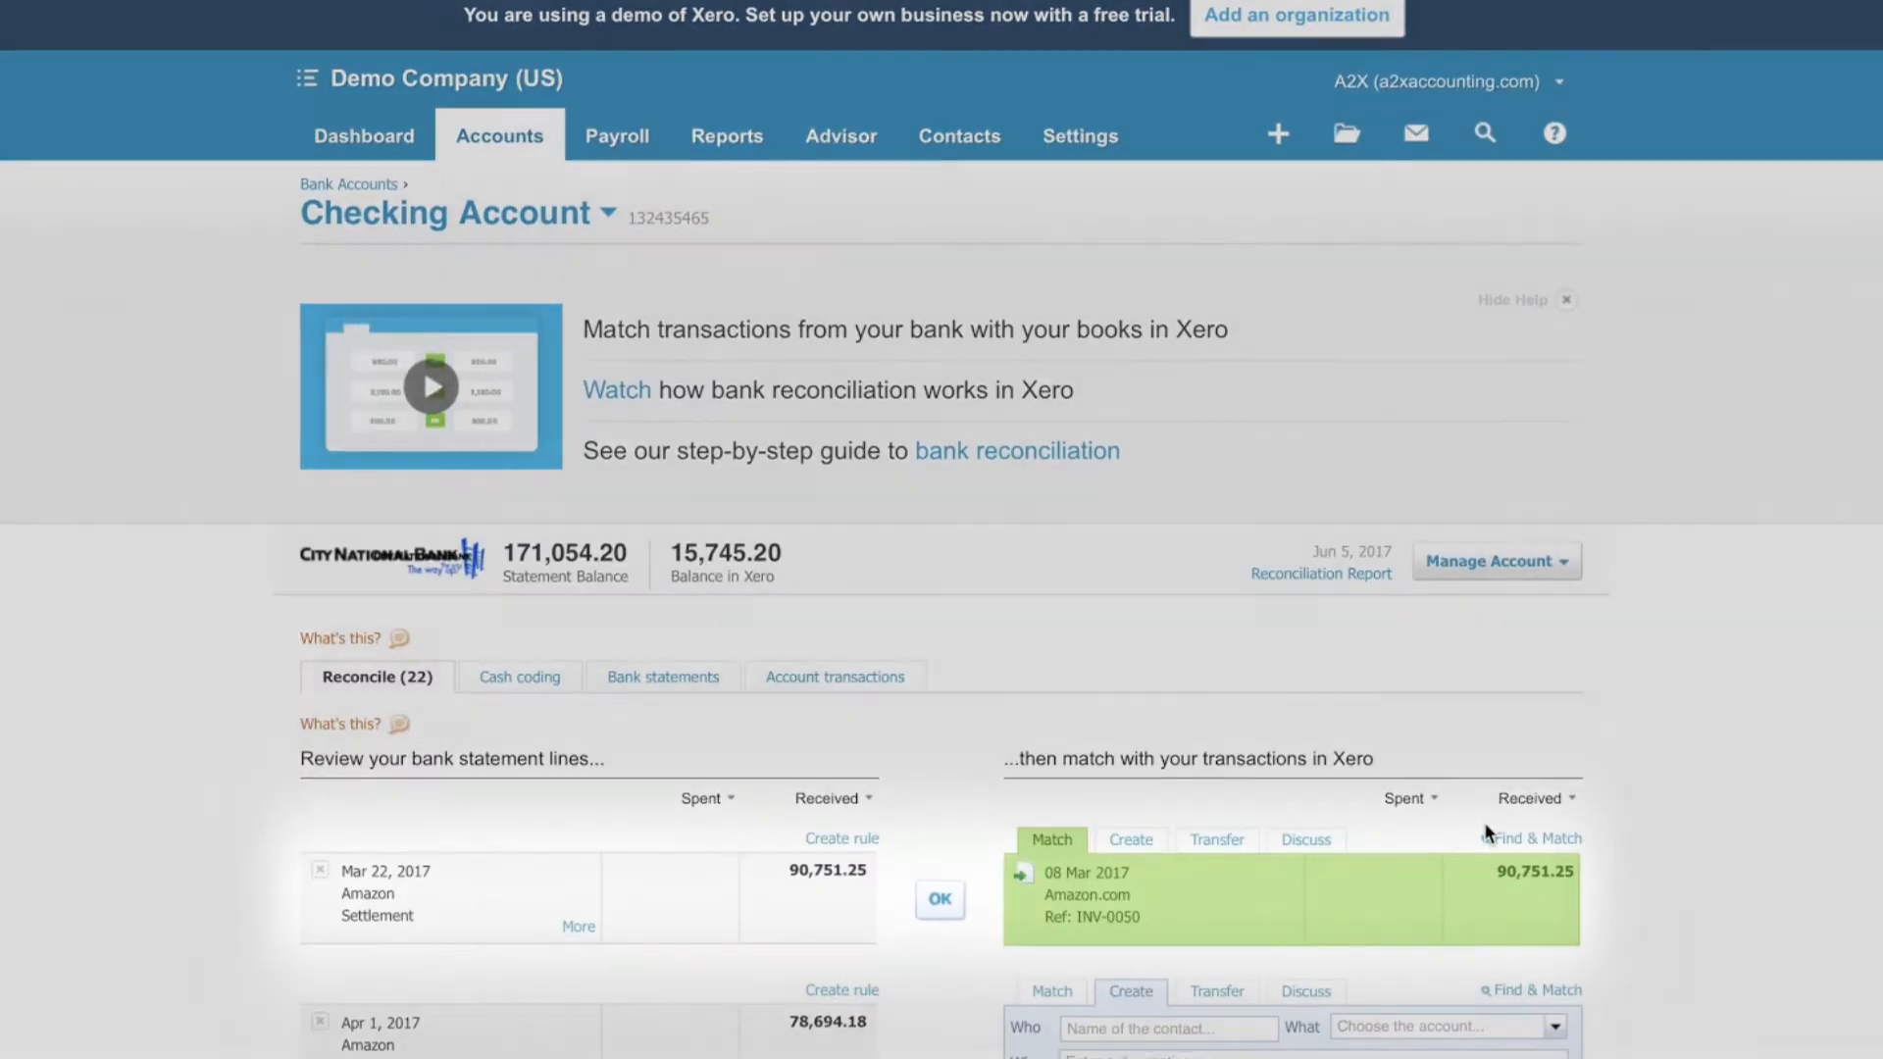
# Review the Checking Account reconciliation line matching the 90,751.25 Amazon deposit to INV-0050.
pyautogui.scroll(-3)
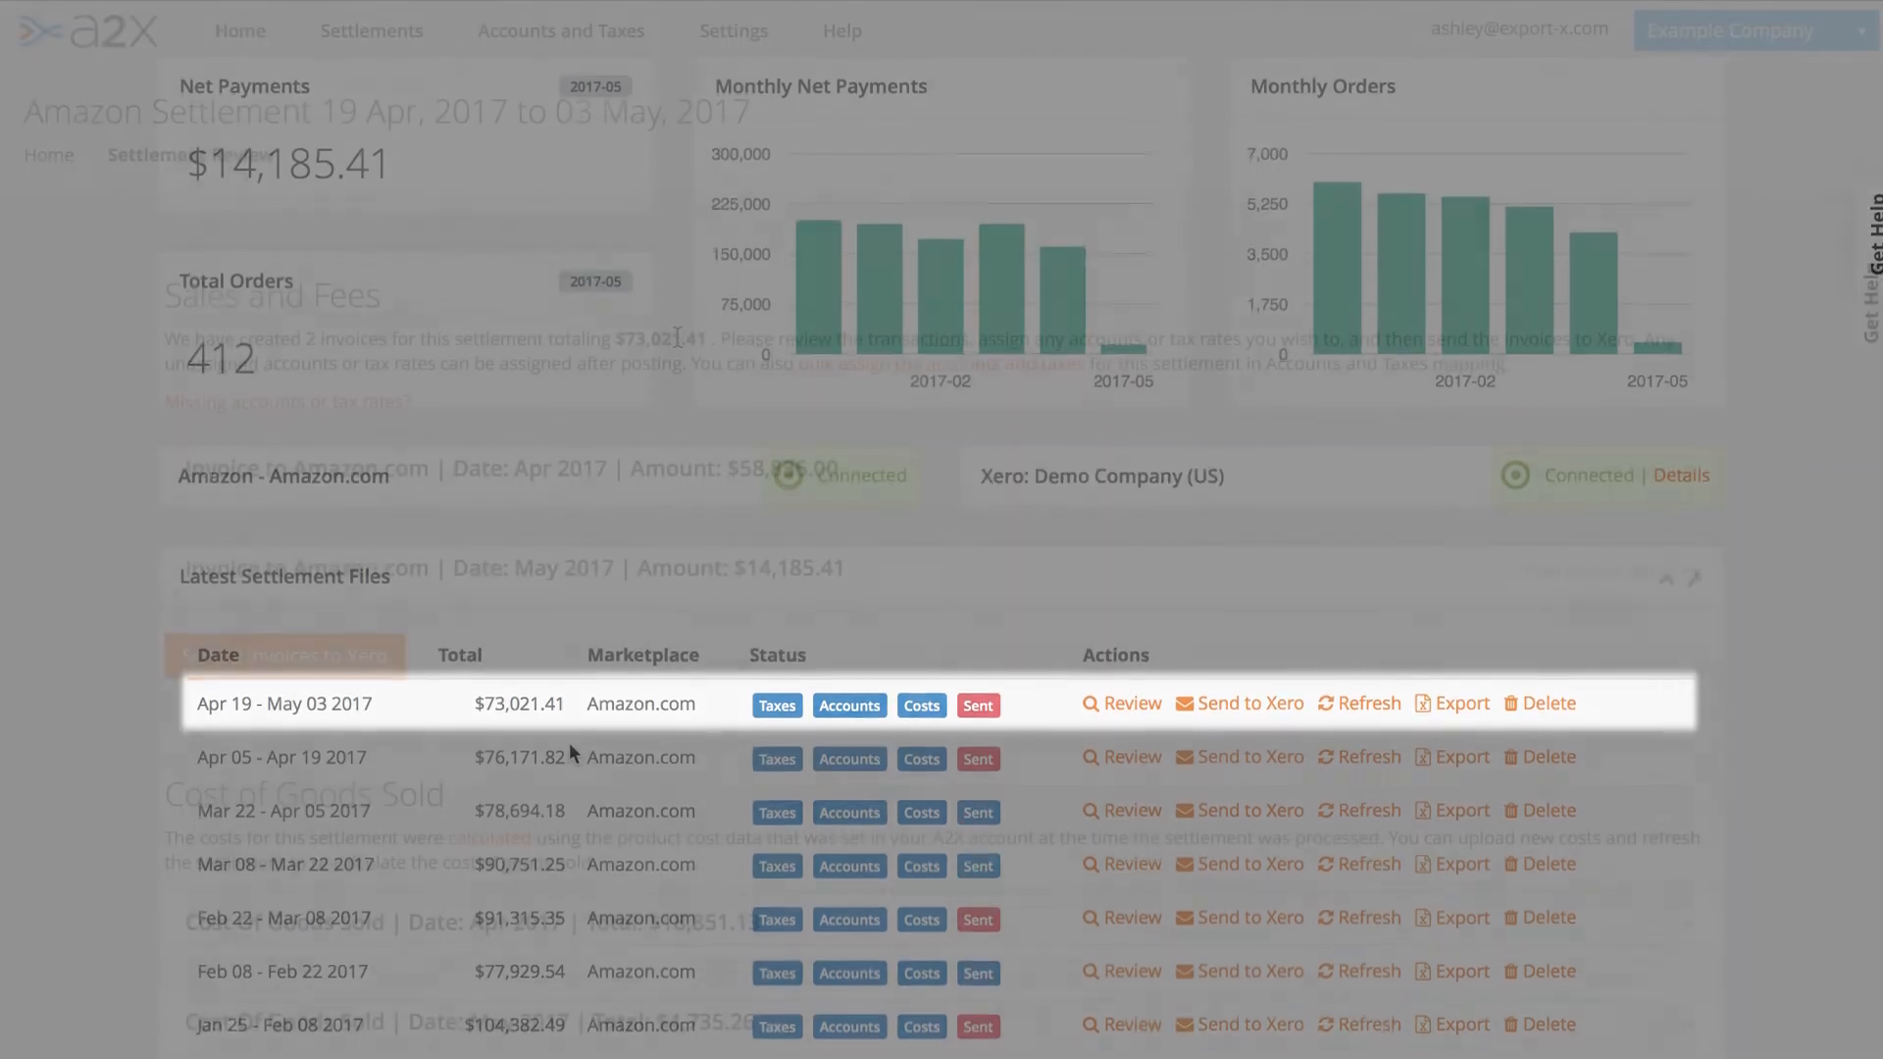
# Review the Apr 19 – May 03 2017 settlement with its April and May invoices ready for Xero.
pyautogui.click(1120, 704)
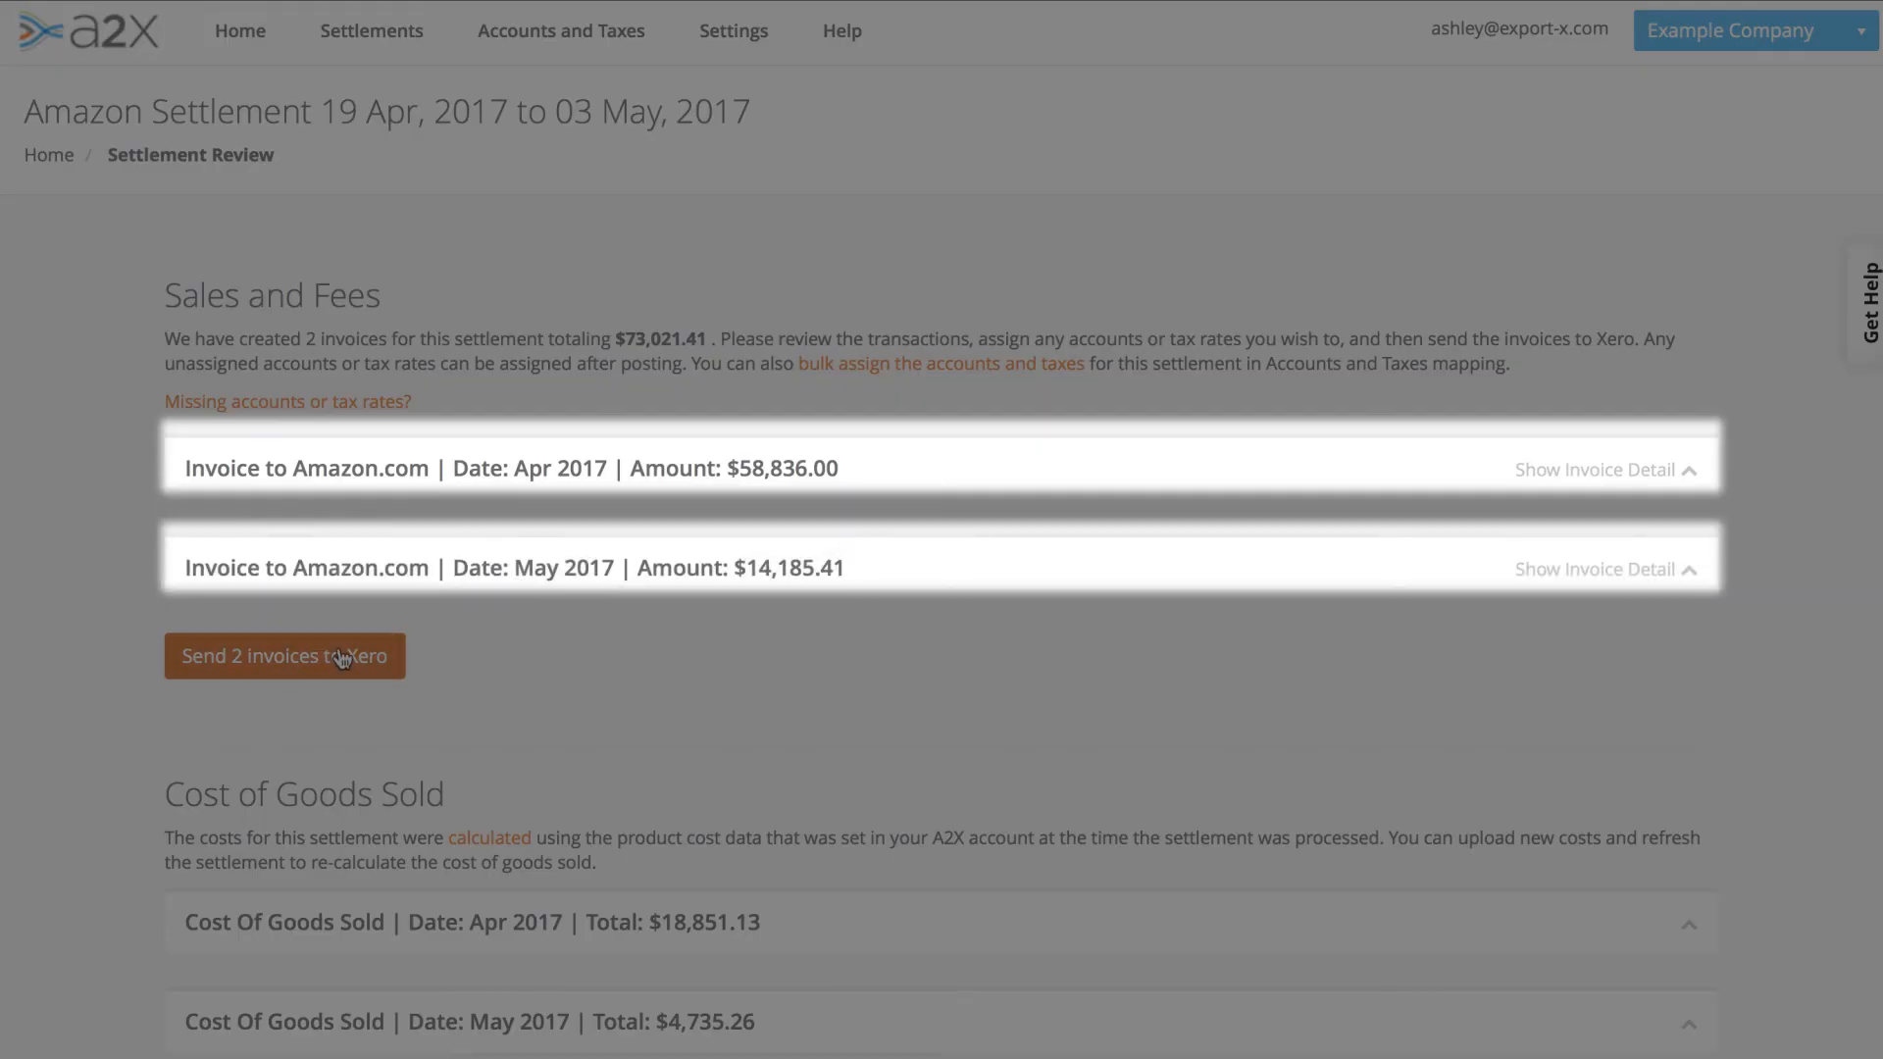
pyautogui.moveTo(510, 747)
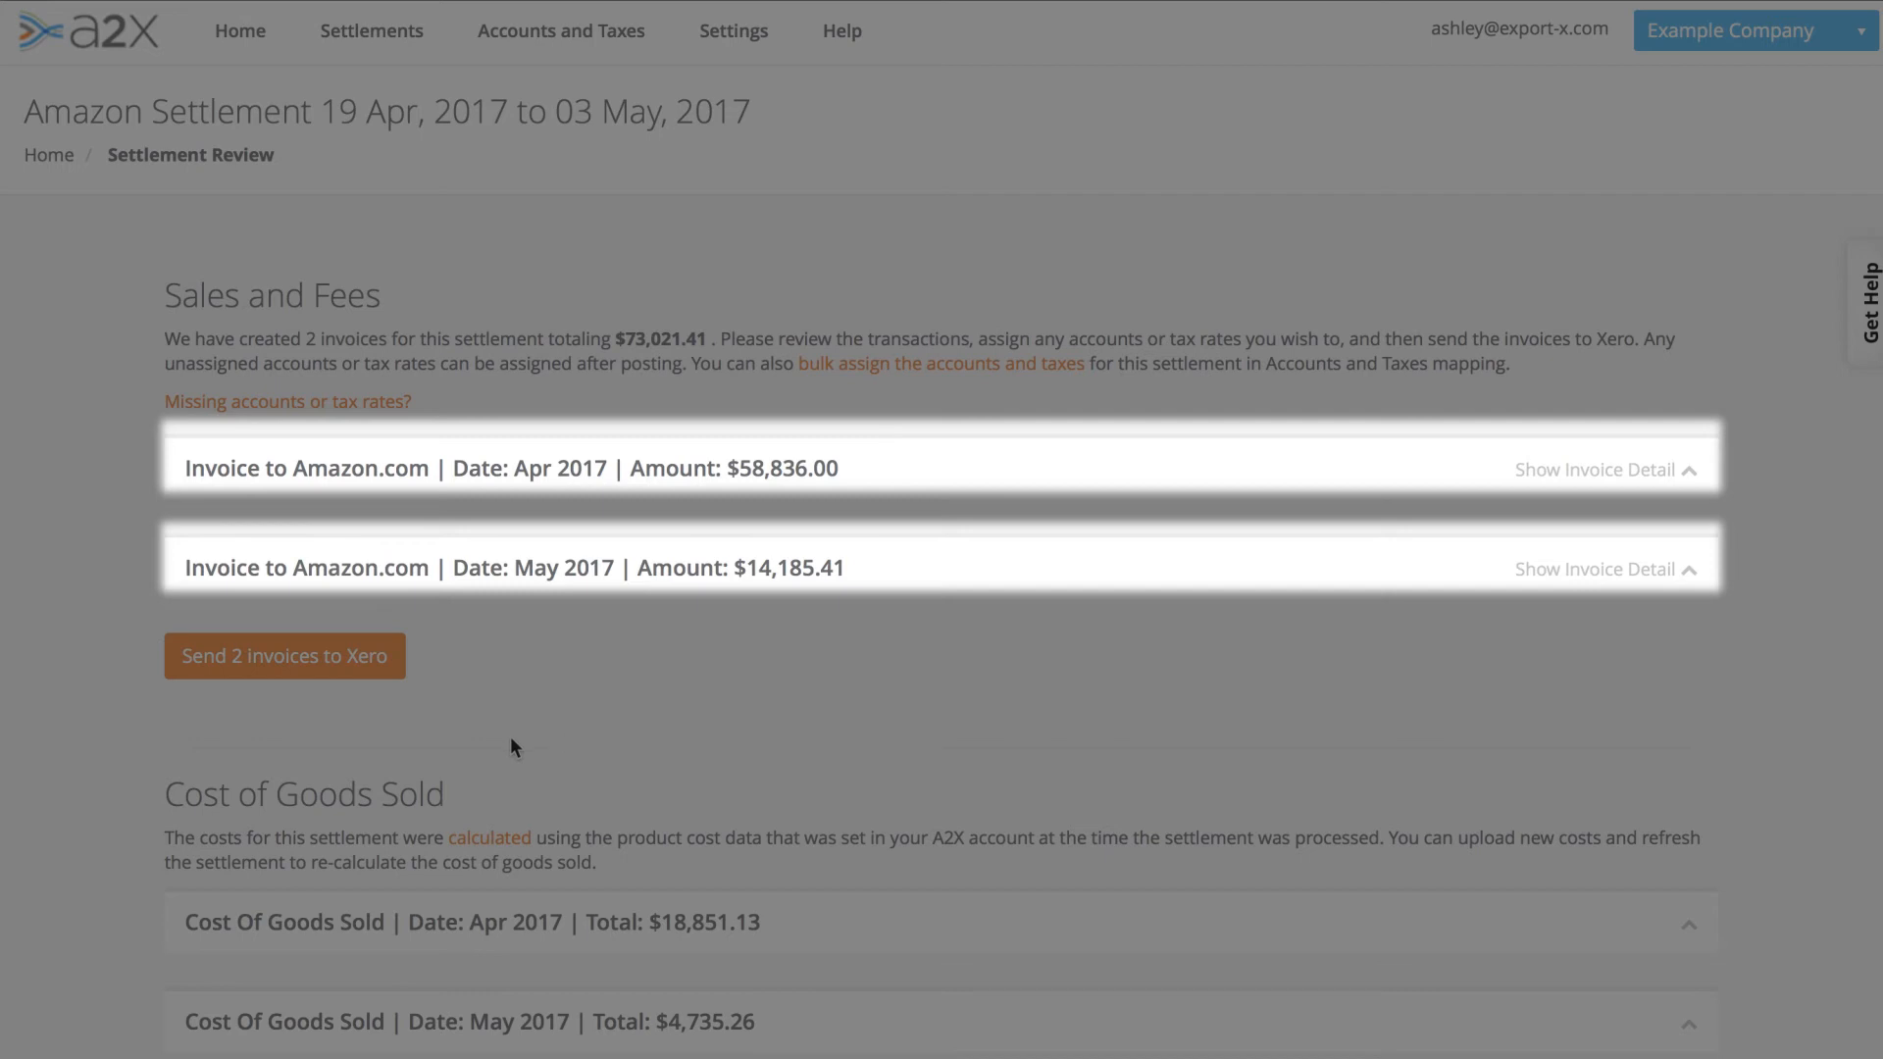
pyautogui.moveTo(165, 802)
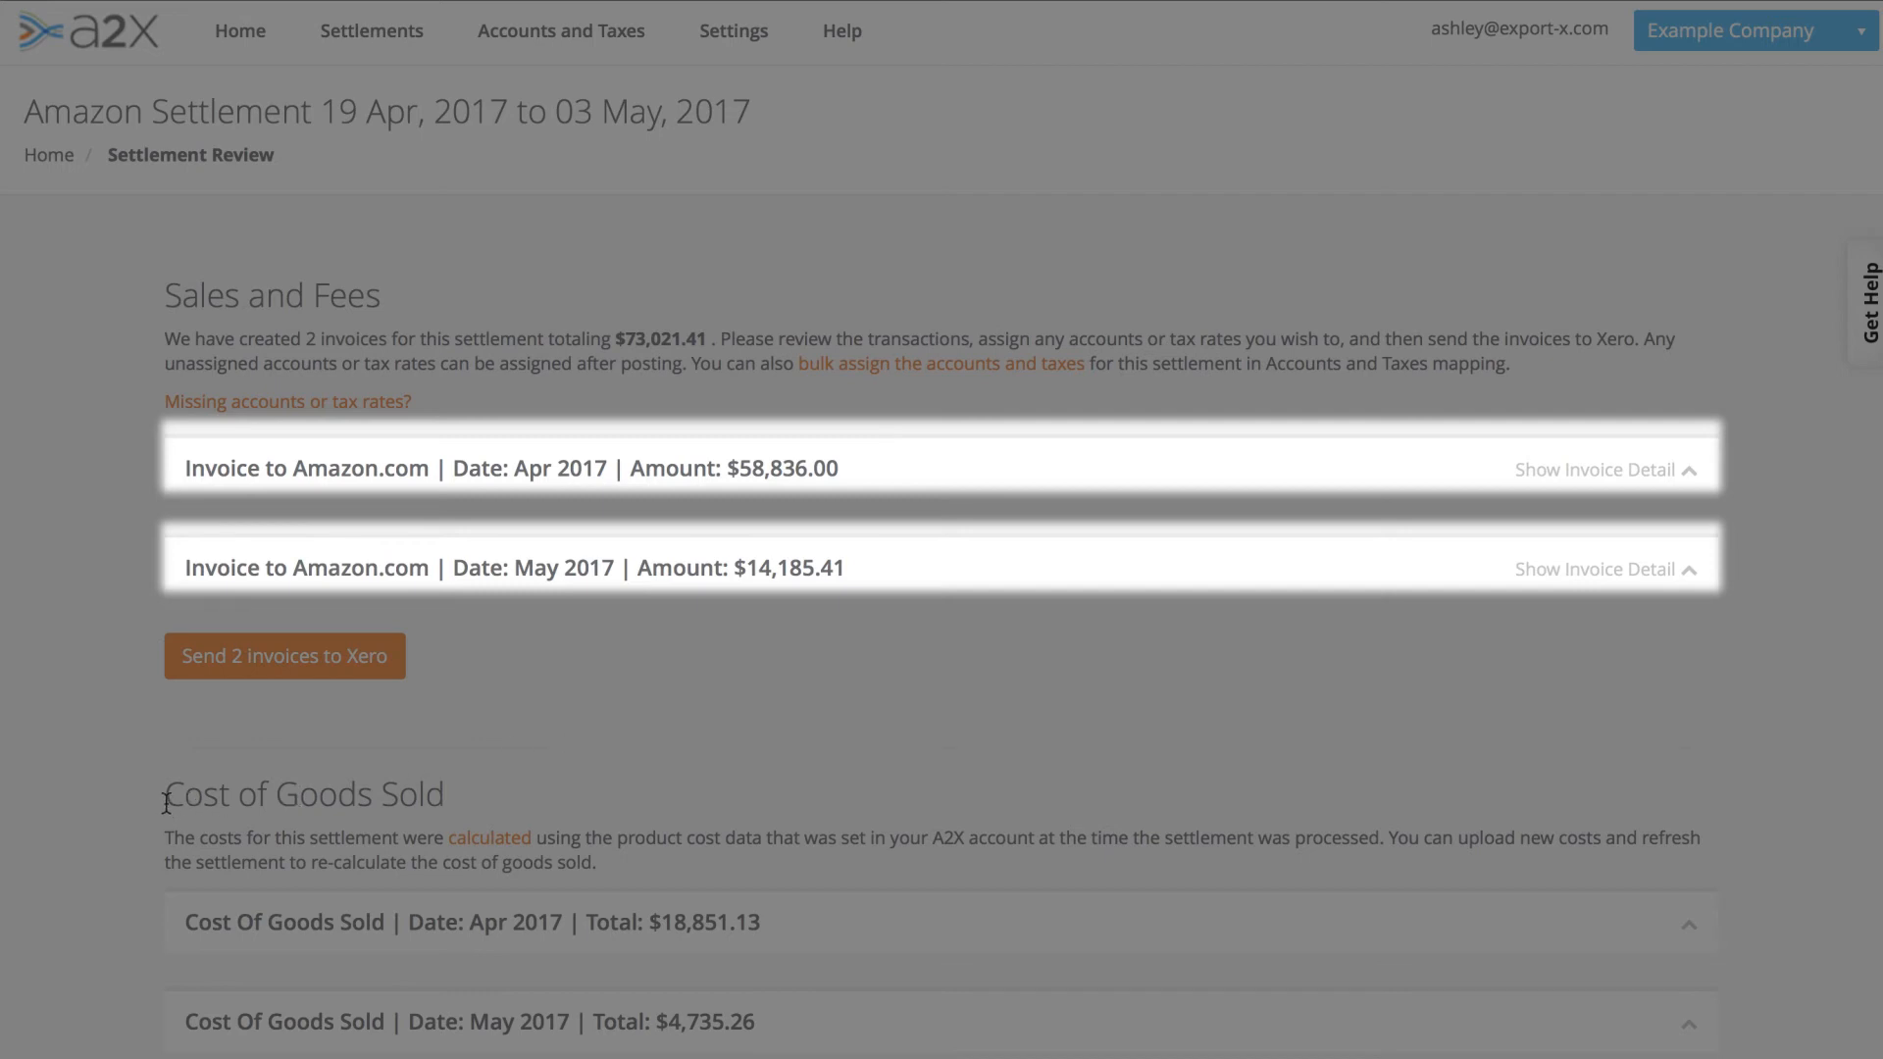